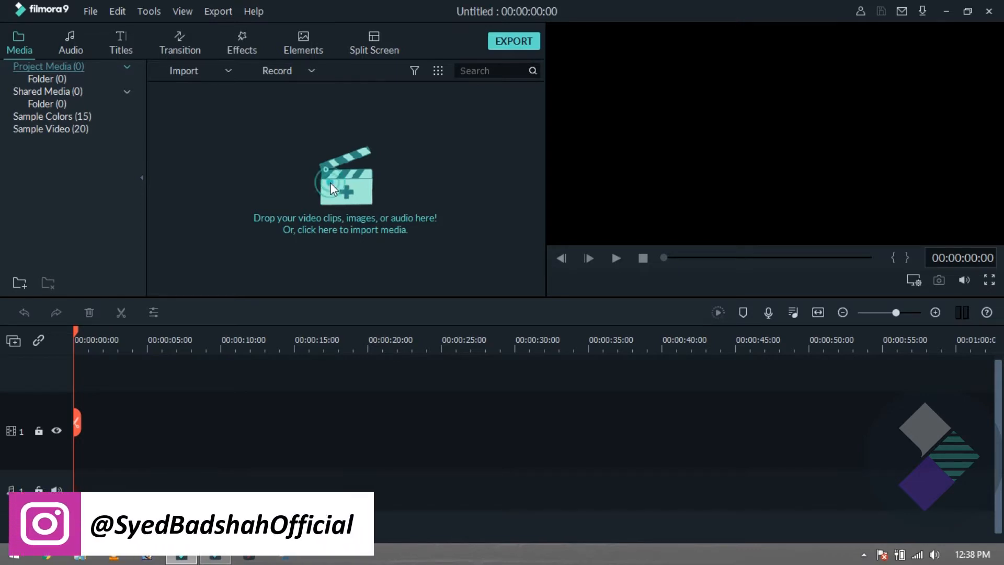
Import the Forest, running-man lifestyle and Photographer clips from Downloads into project media.
{"action": "left_click", "coordinate": [344, 186]}
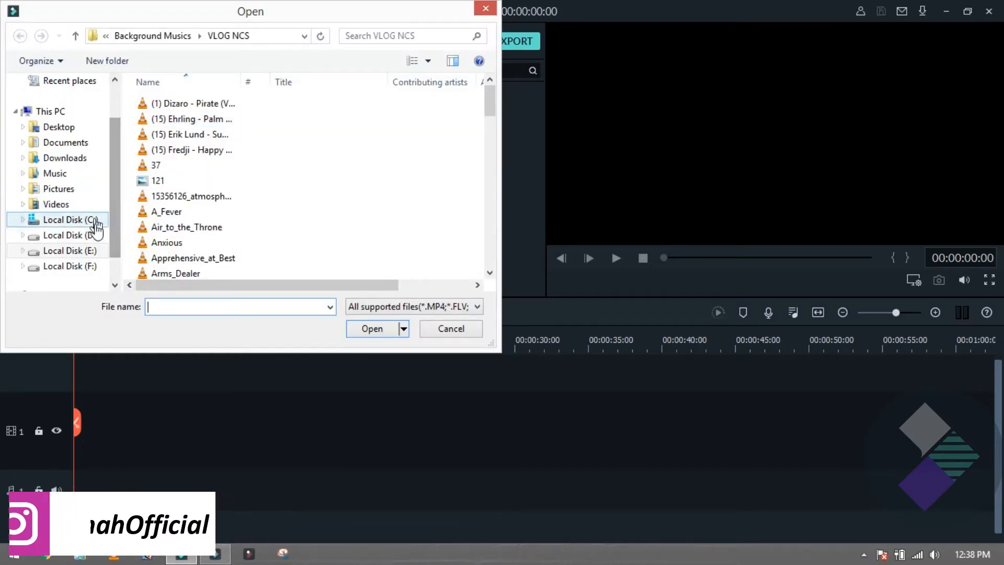
{"action": "left_click", "coordinate": [63, 158]}
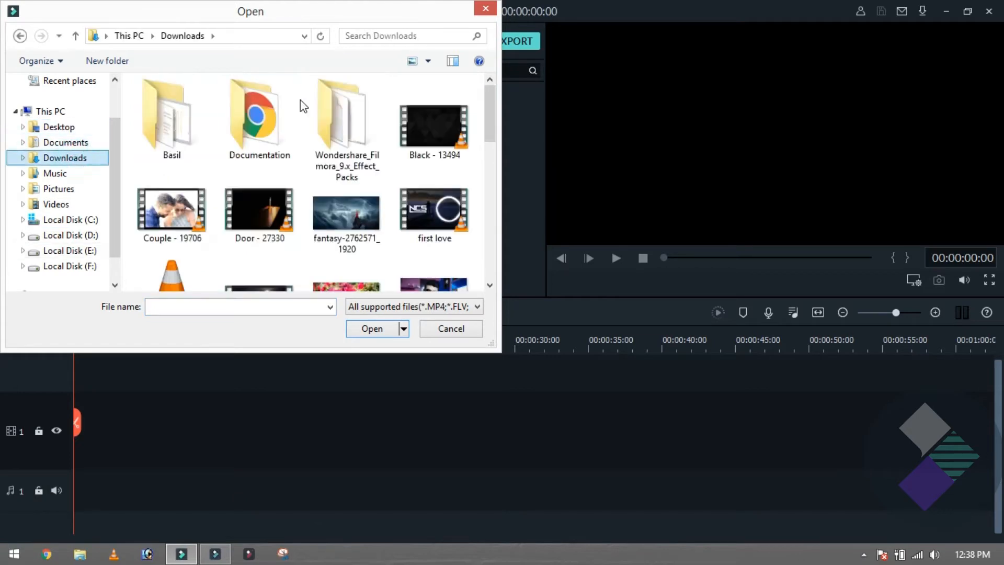
{"action": "left_click", "coordinate": [371, 329]}
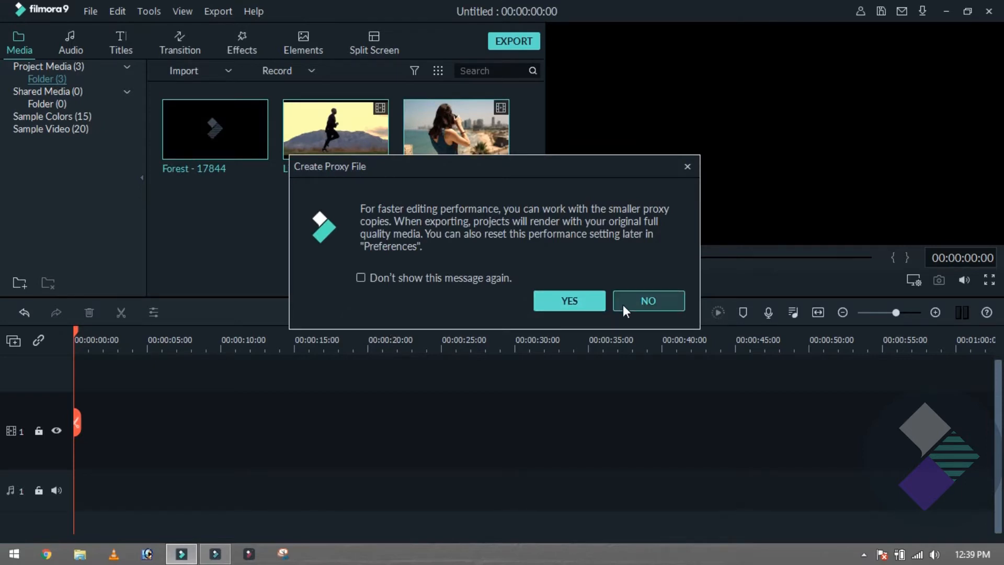
Decline proxy copies and place Forest then the running-man clip back to back on track 1.
{"action": "left_click", "coordinate": [647, 301]}
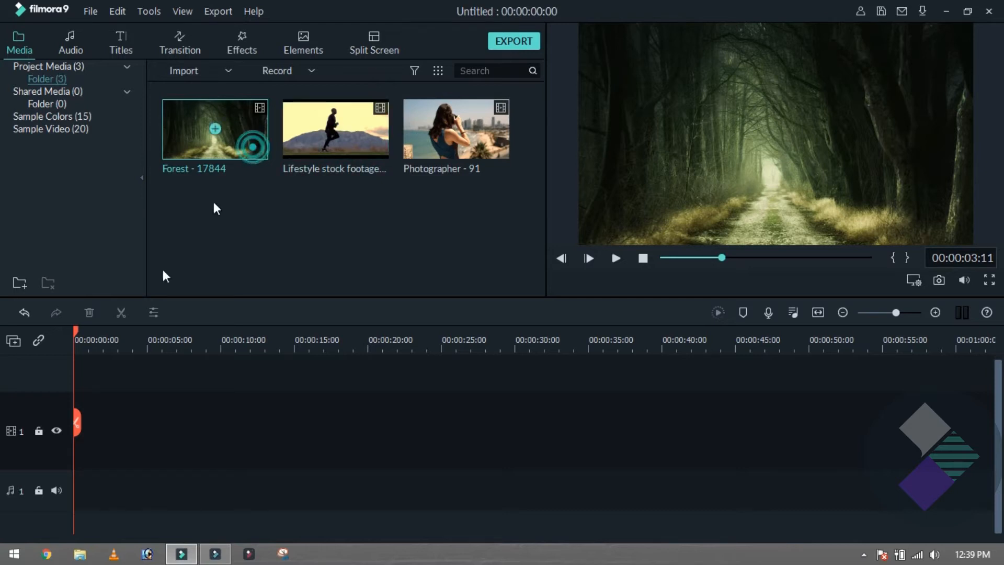
{"action": "left_click_drag", "start_coordinate": [215, 127], "coordinate": [160, 429]}
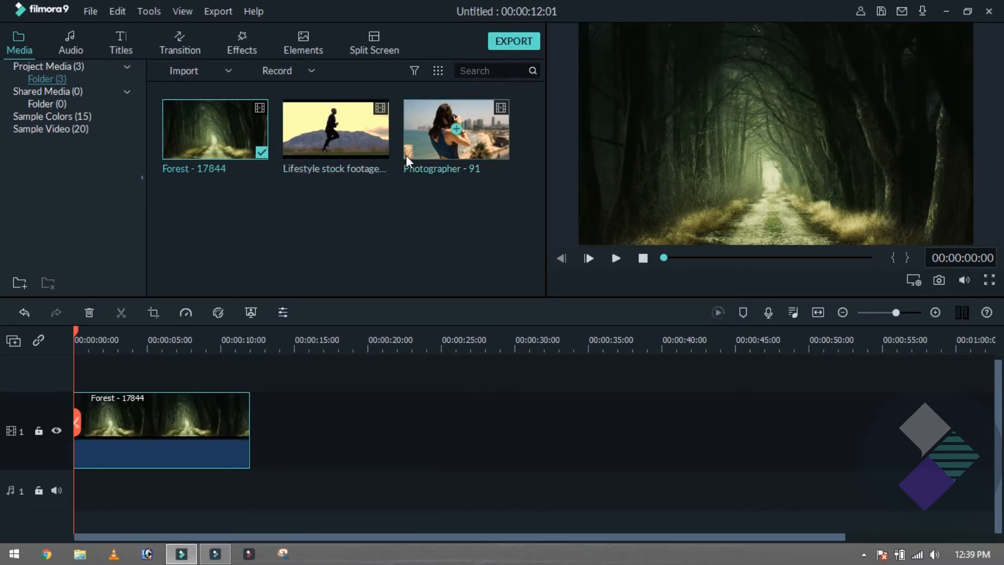
{"action": "left_click_drag", "start_coordinate": [335, 129], "coordinate": [377, 429]}
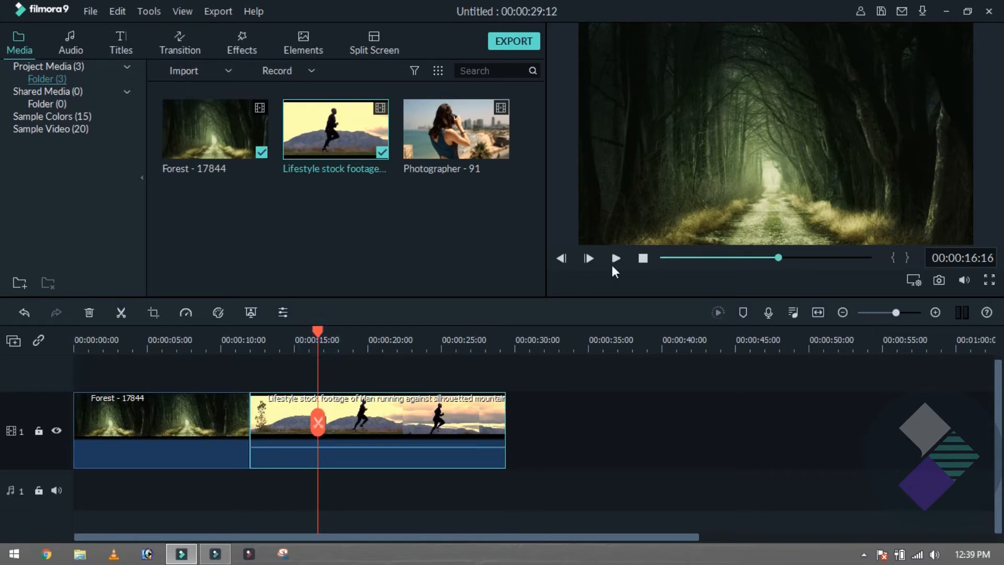
{"action": "right_click", "coordinate": [359, 429]}
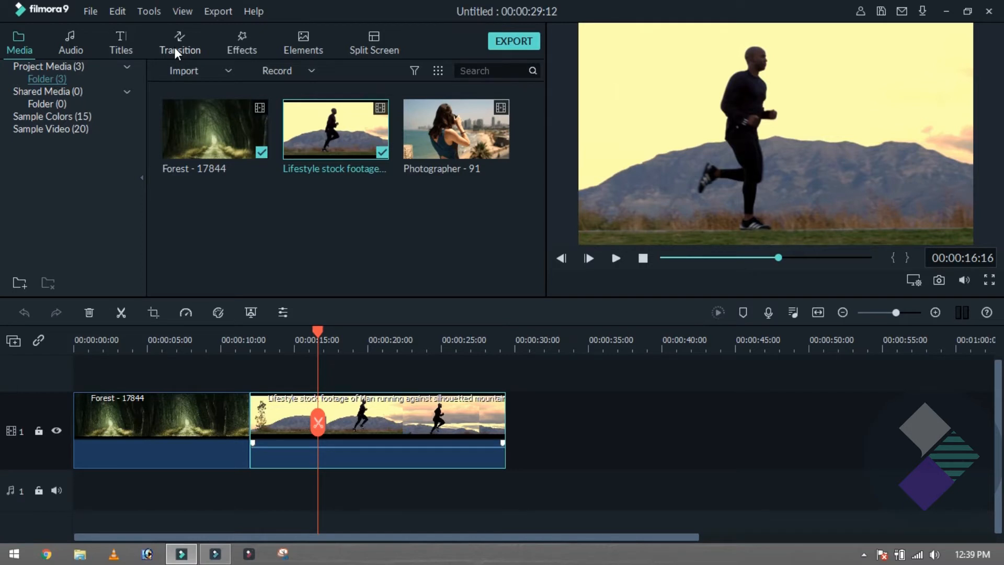
Apply the Kaleidoscope transition between the Forest and running-man clips and view its settings.
{"action": "left_click", "coordinate": [180, 42]}
{"action": "type", "text": "Ka"}
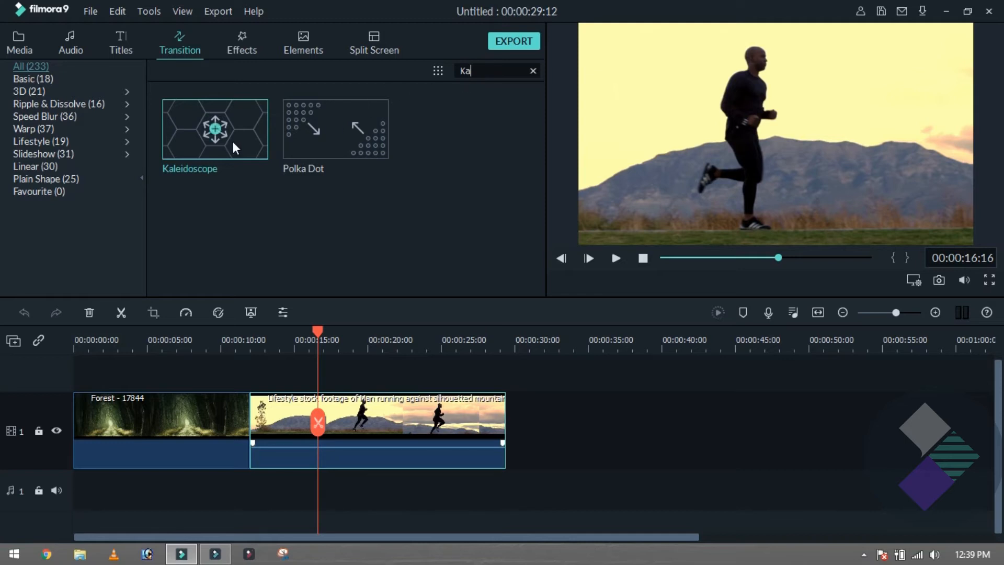
{"action": "double_click", "coordinate": [216, 128]}
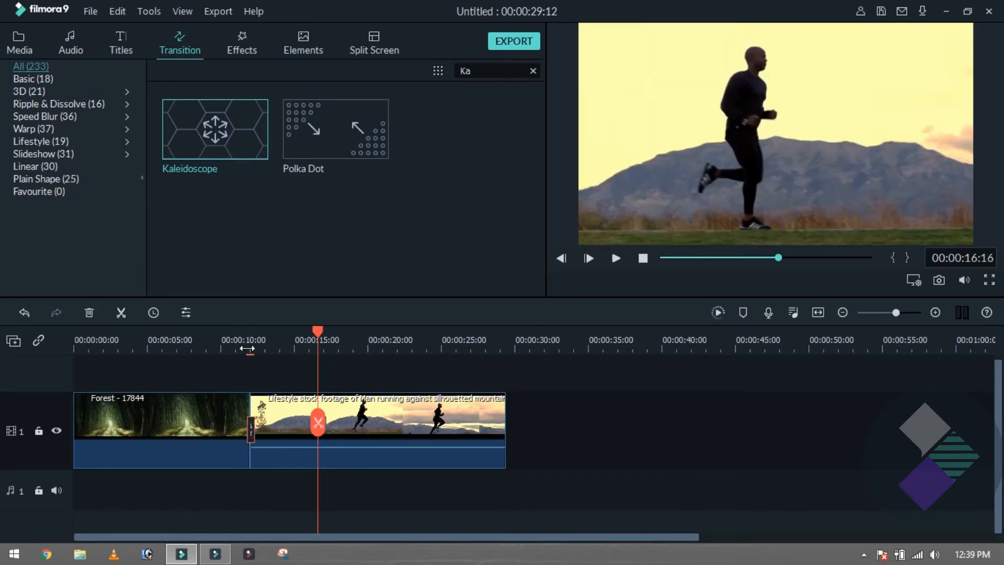
{"action": "left_click", "coordinate": [615, 258]}
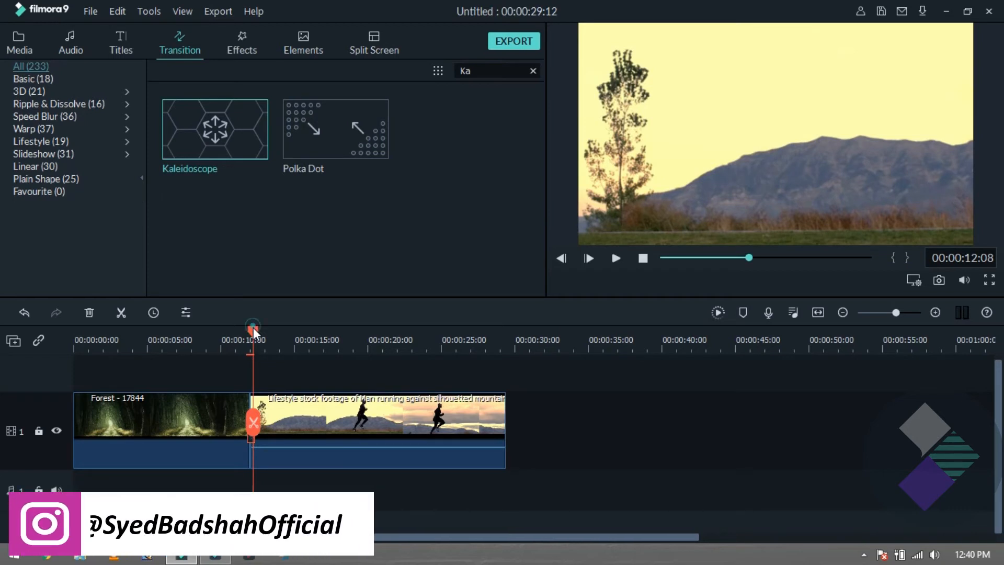
{"action": "double_click", "coordinate": [252, 423]}
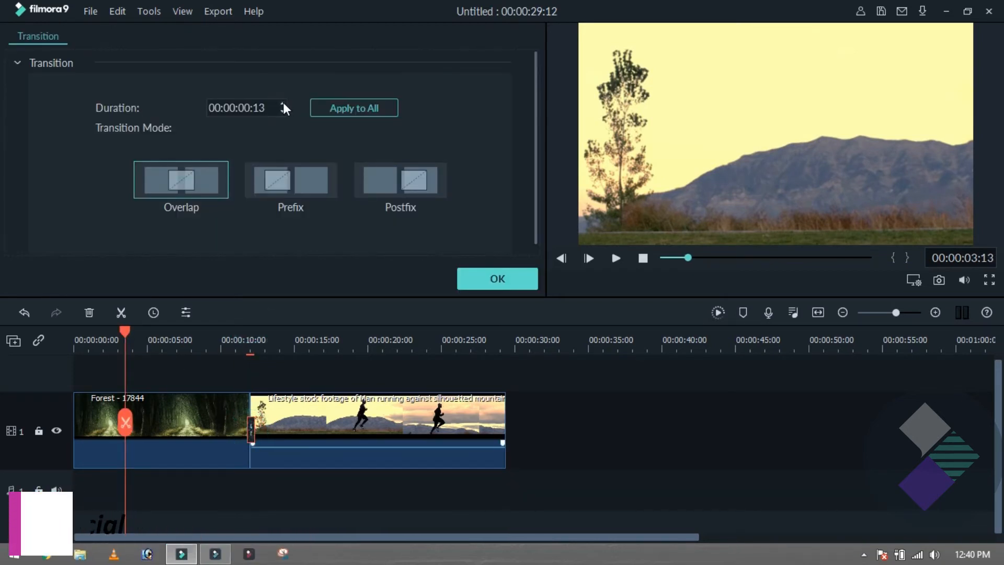
Lengthen the Kaleidoscope transition to about 00:00:02 and confirm.
{"action": "left_click", "coordinate": [253, 108]}
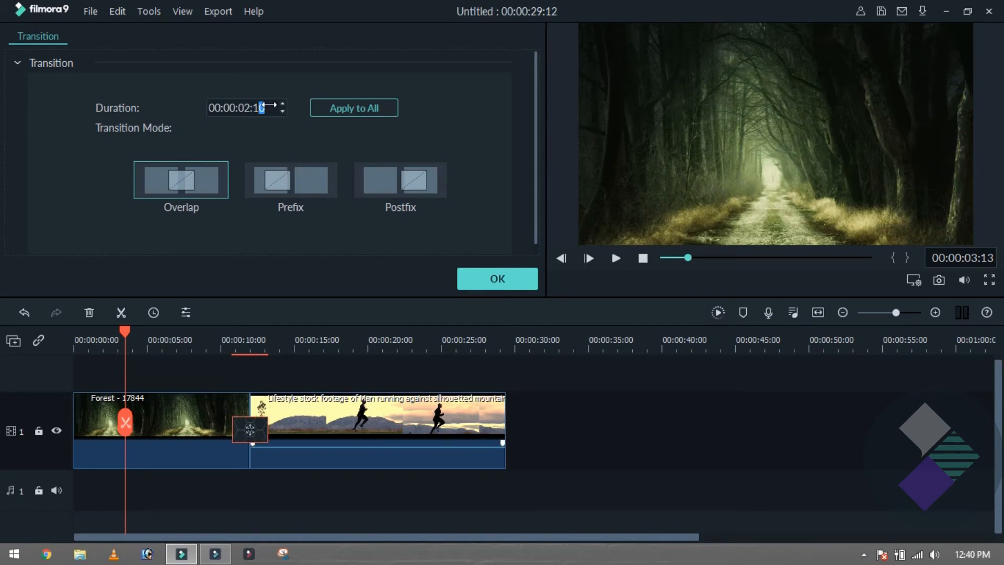
{"action": "left_click", "coordinate": [497, 279]}
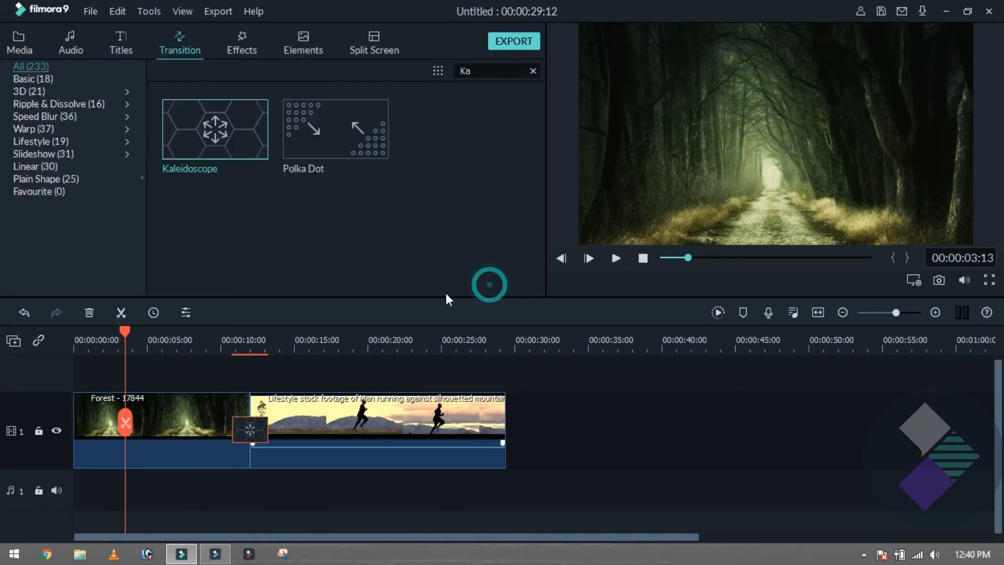
Play the joined clips and scrub around the transition into the running-man footage.
{"action": "left_click", "coordinate": [614, 258]}
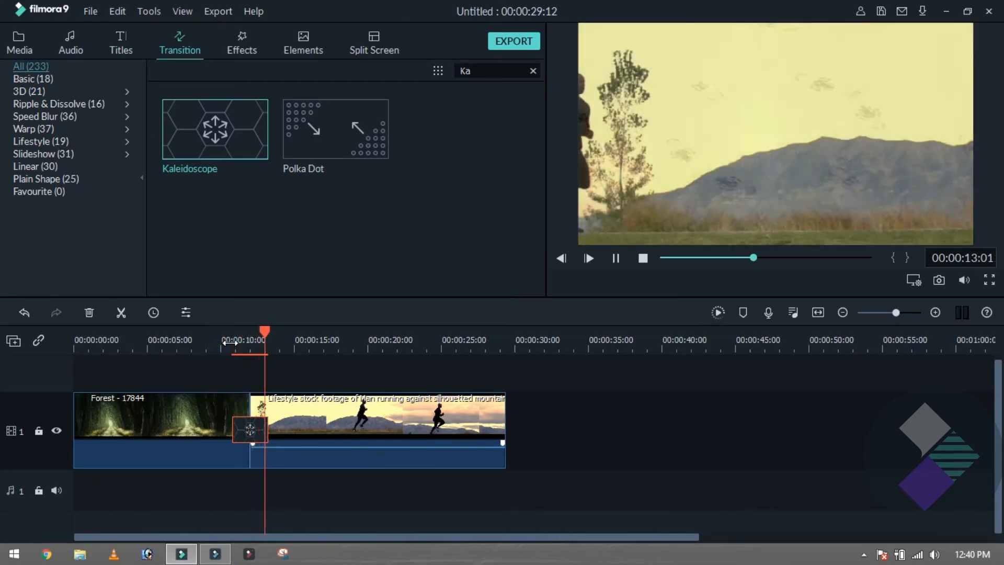
{"action": "left_click", "coordinate": [294, 332]}
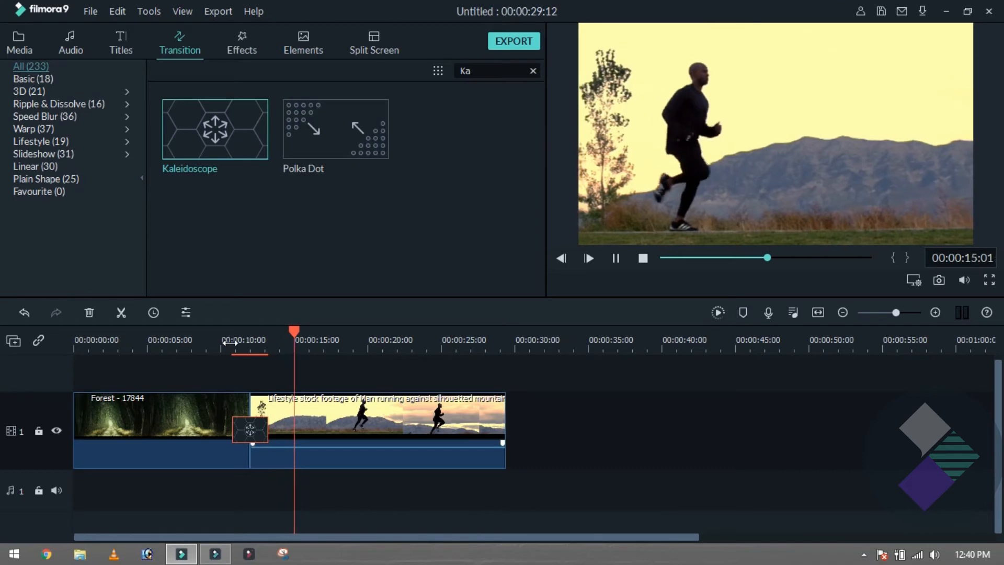
{"action": "left_click_drag", "start_coordinate": [295, 333], "coordinate": [226, 332]}
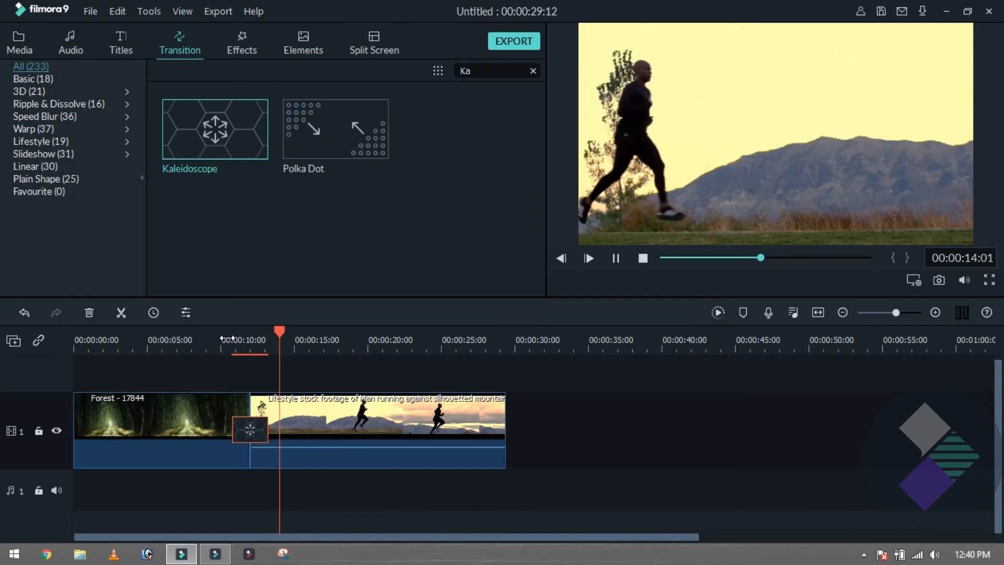
{"action": "left_click_drag", "start_coordinate": [278, 334], "coordinate": [227, 334]}
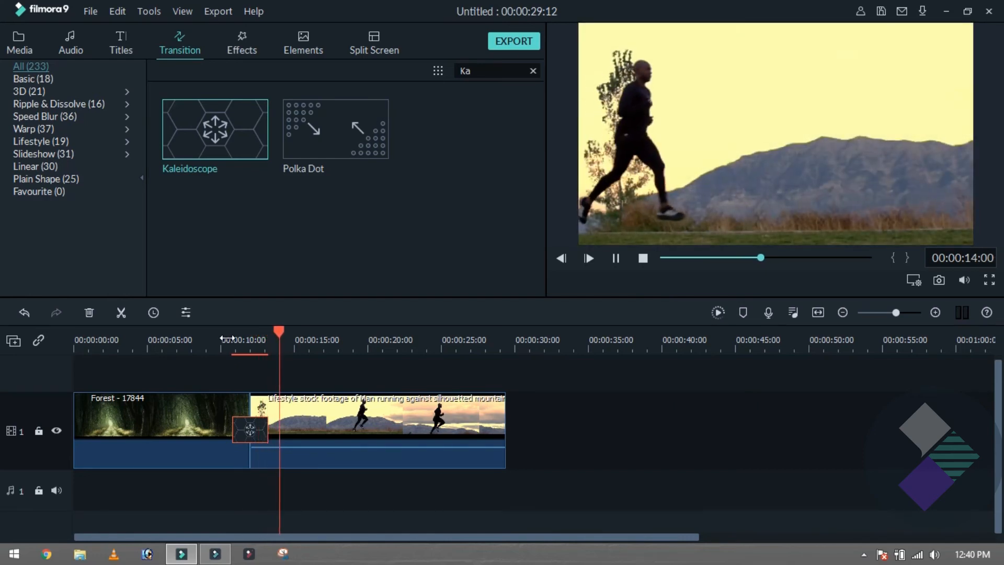
{"action": "left_click_drag", "start_coordinate": [278, 333], "coordinate": [238, 333]}
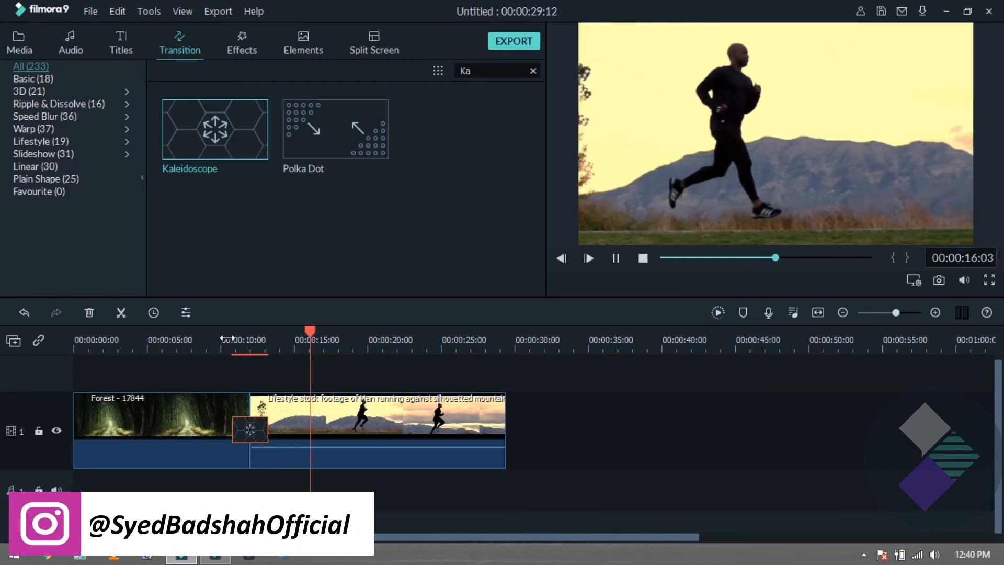
{"action": "left_click", "coordinate": [588, 258]}
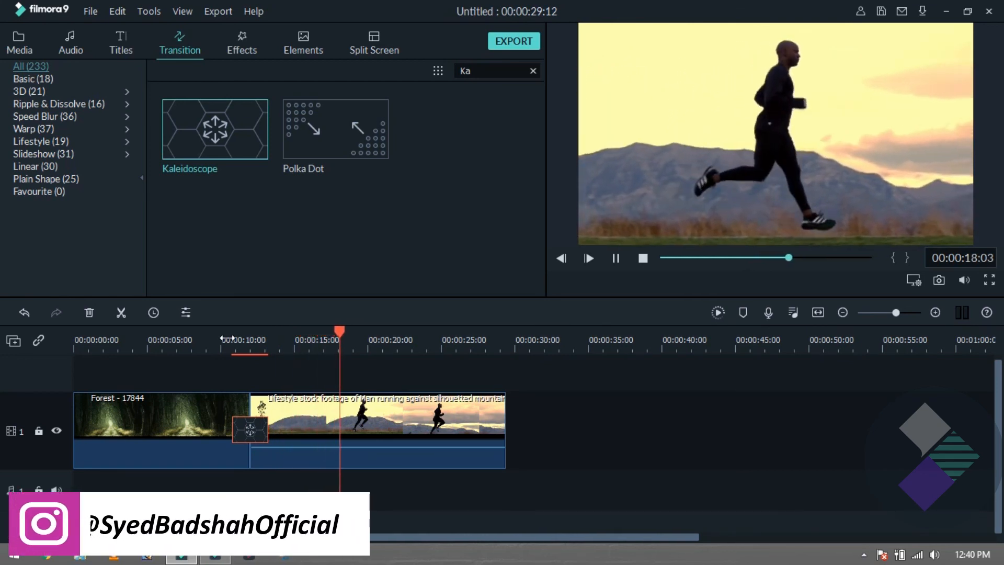